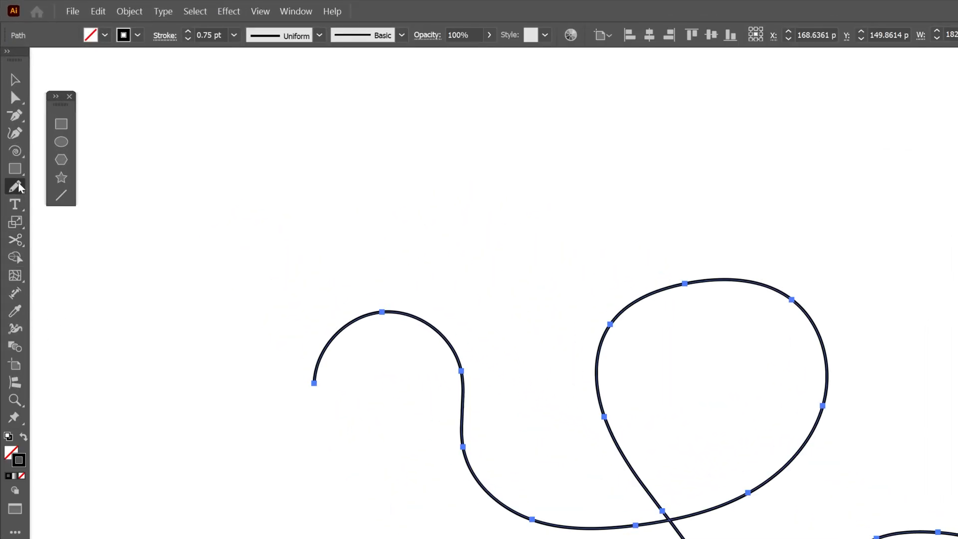
Add the grouped Panter lettering as an export asset and choose its export file format
{"action": "double_click", "coordinate": [15, 186]}
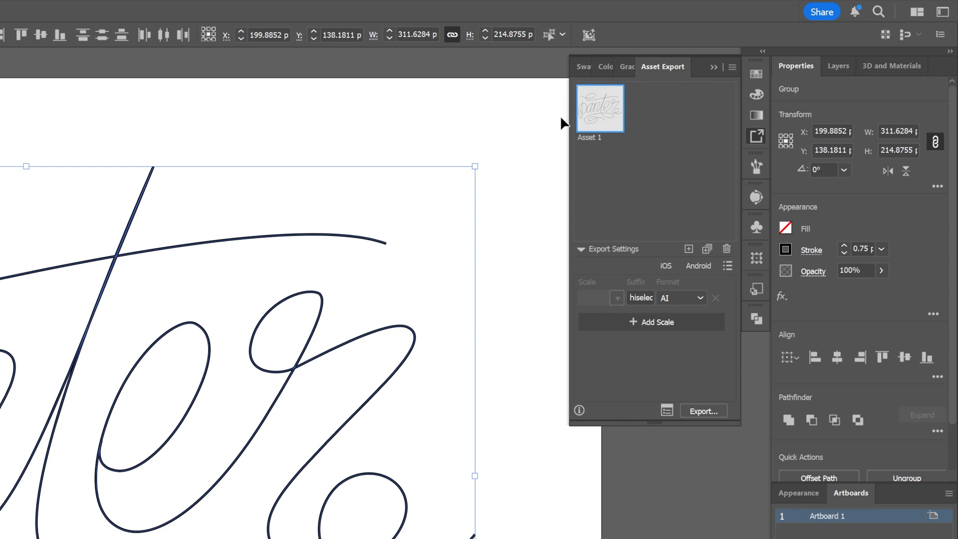
{"action": "left_click", "coordinate": [680, 299]}
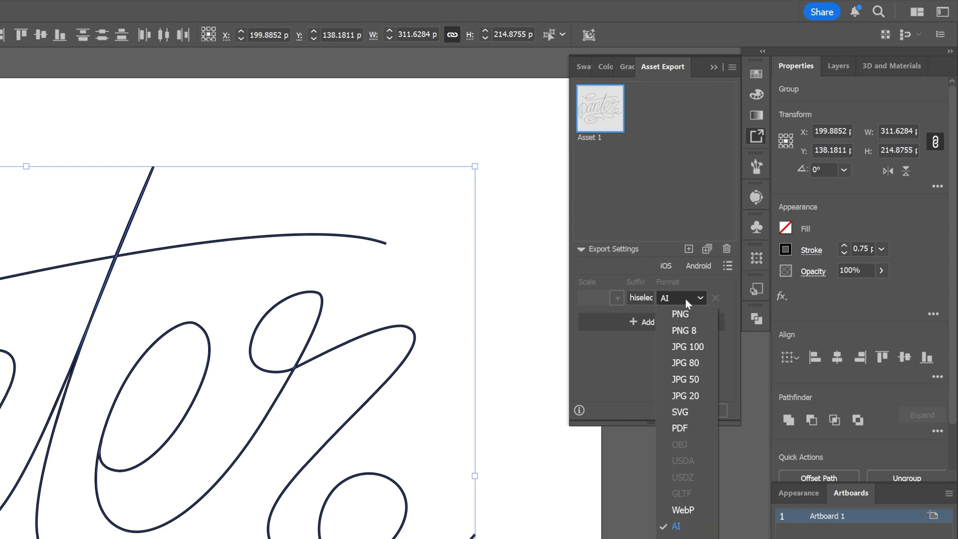
{"action": "mouse_move", "coordinate": [684, 412]}
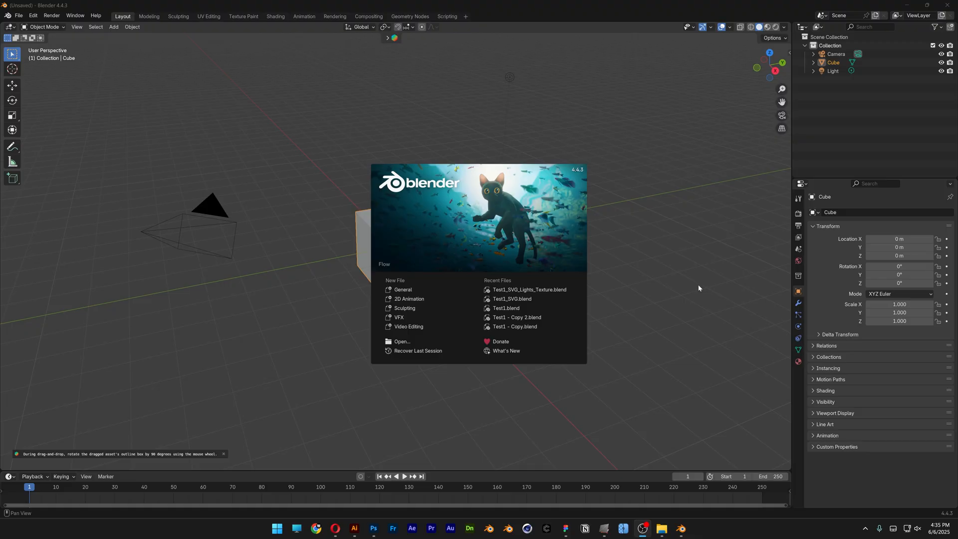
Import Asset 1hiseled 2.svg into a fresh scene as lettering curve objects
{"action": "left_click", "coordinate": [699, 287]}
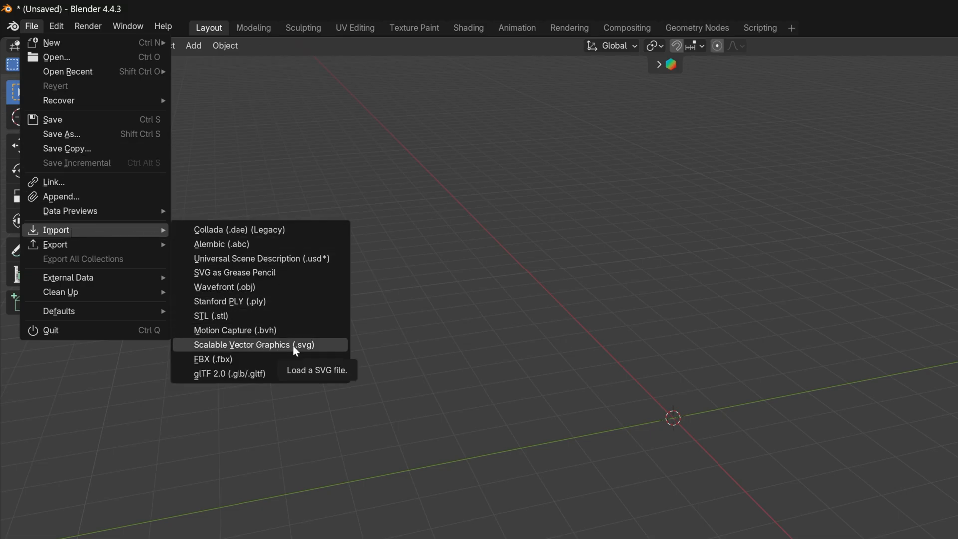
{"action": "left_click", "coordinate": [254, 344]}
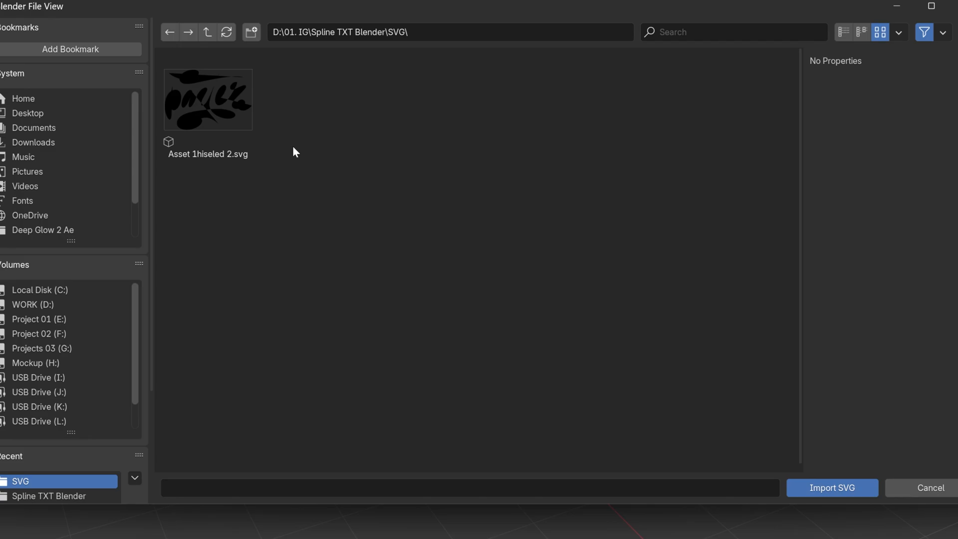
{"action": "left_click", "coordinate": [207, 99]}
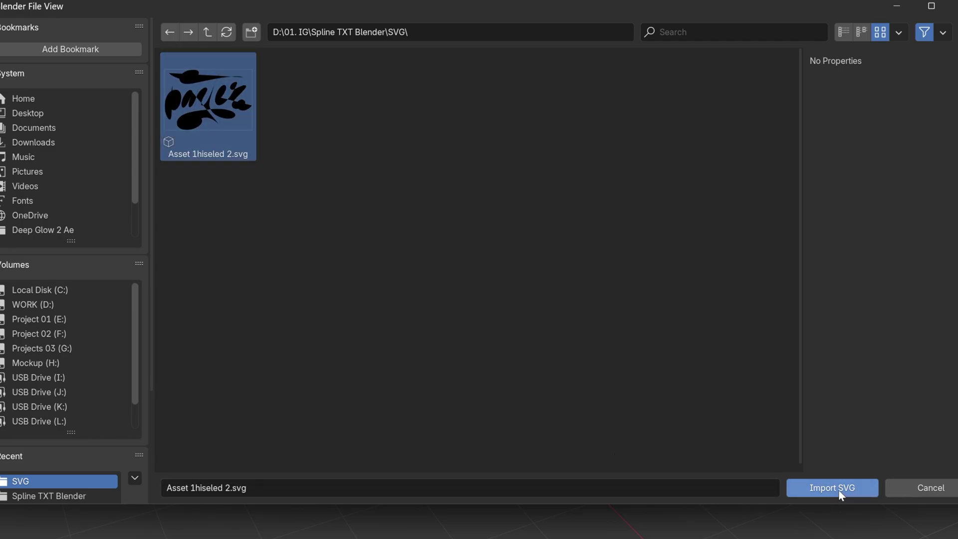
{"action": "left_click", "coordinate": [832, 488]}
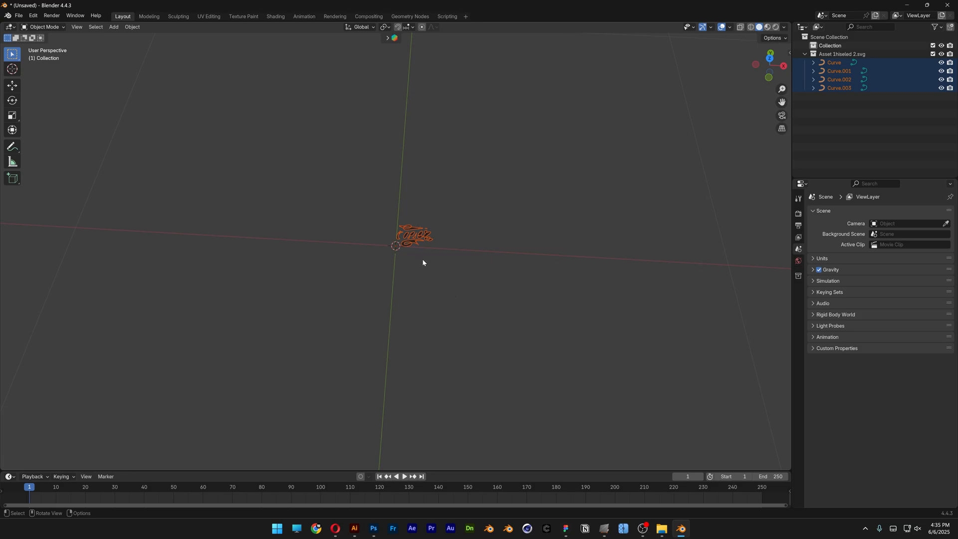
Frame the curves and disable Cyclic U on the P, ant and er splines to remove their fills
{"action": "key", "text": "s"}
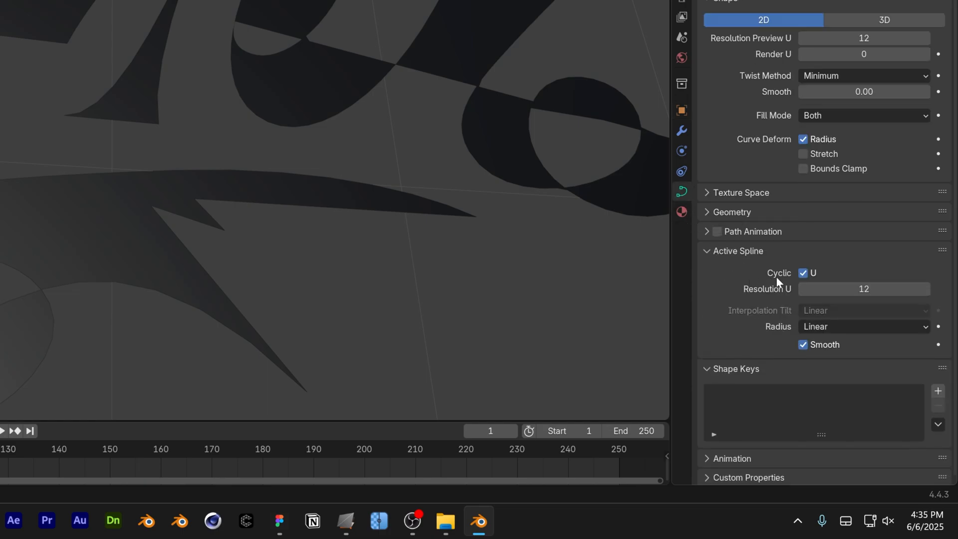
{"action": "left_click", "coordinate": [803, 272]}
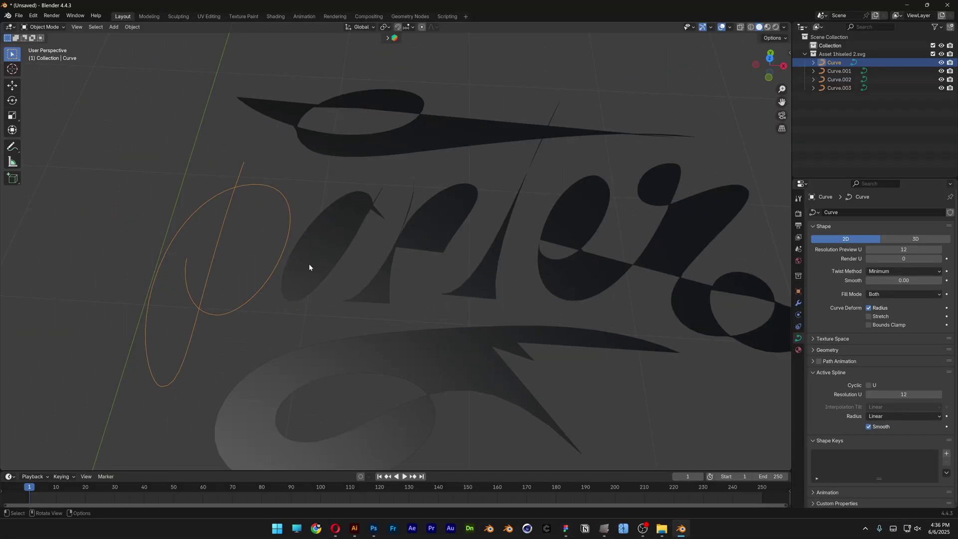
{"action": "left_click", "coordinate": [840, 88]}
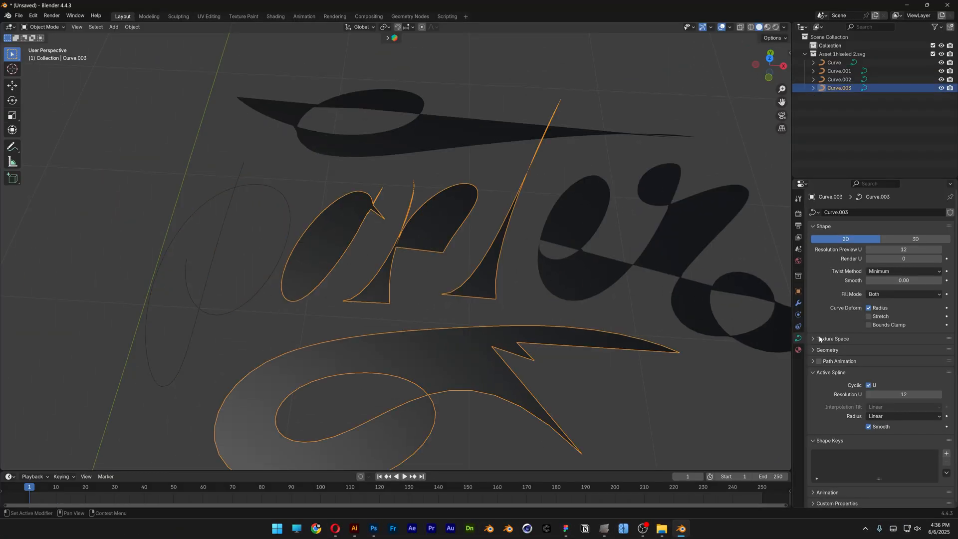
{"action": "left_click", "coordinate": [839, 80]}
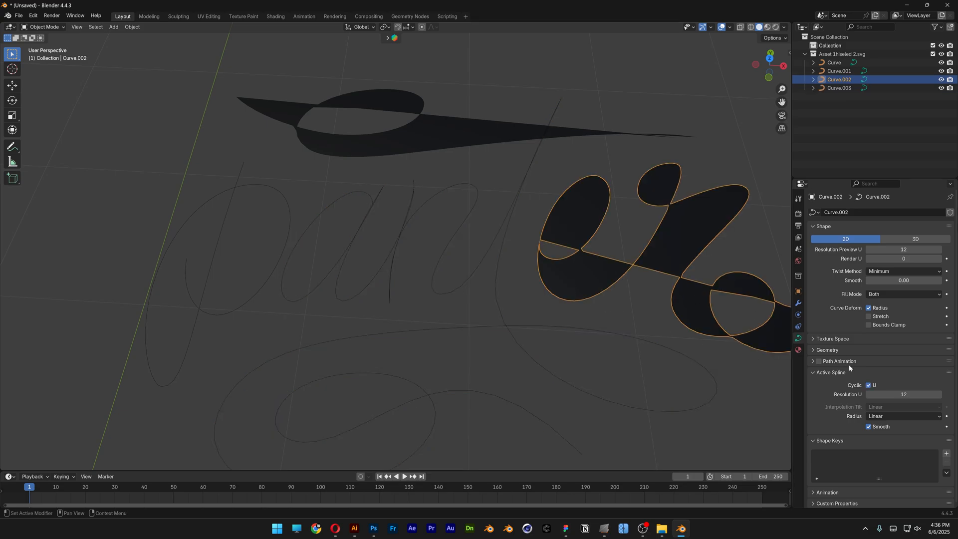
{"action": "left_click", "coordinate": [840, 70]}
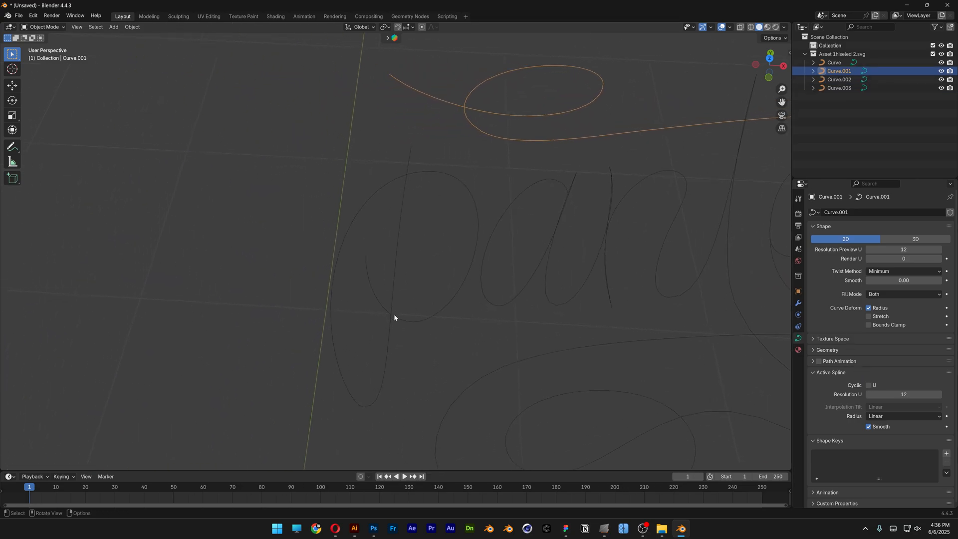
Set the P curve's bevel depth to 0.002 m and Fill Mode to None for a round tube
{"action": "left_click", "coordinate": [833, 62]}
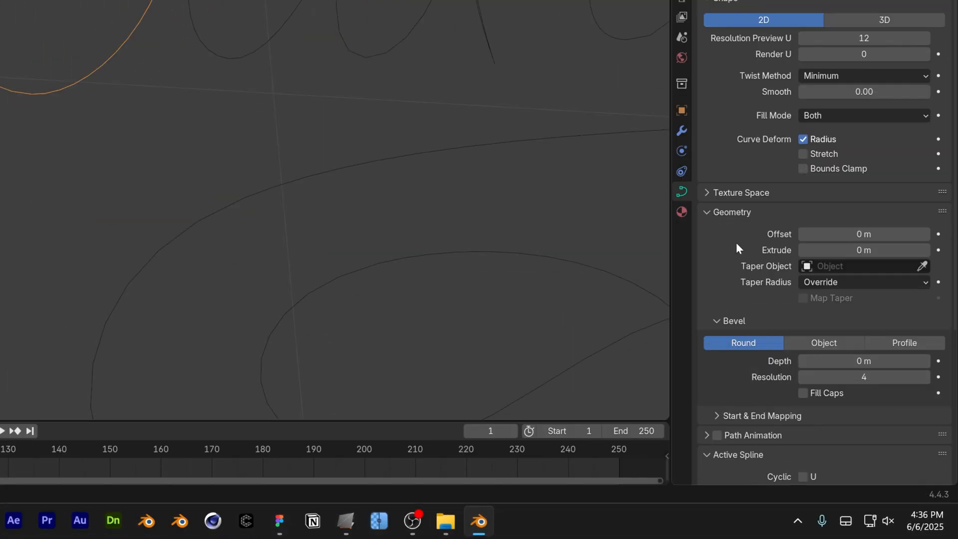
{"action": "double_click", "coordinate": [863, 360]}
{"action": "type", "text": ".002"}
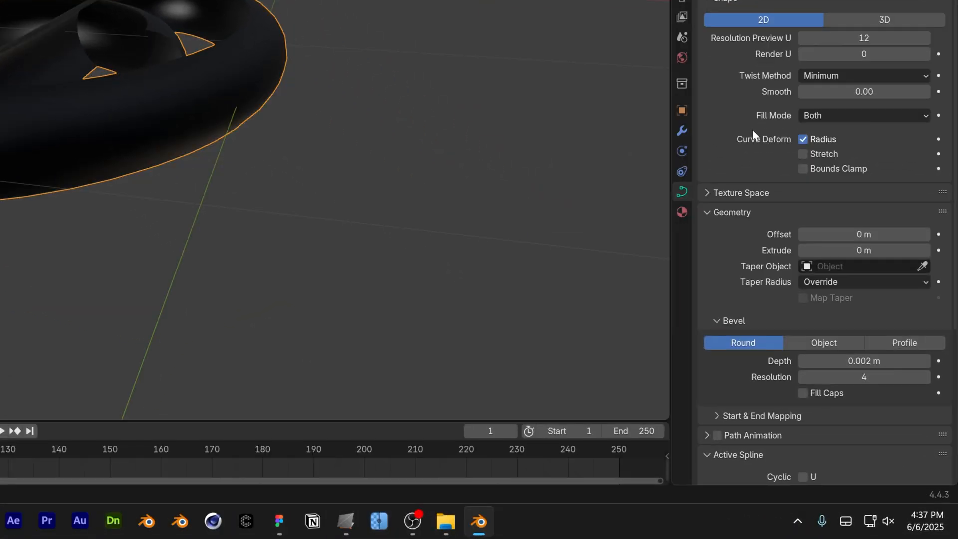
{"action": "left_click", "coordinate": [863, 115]}
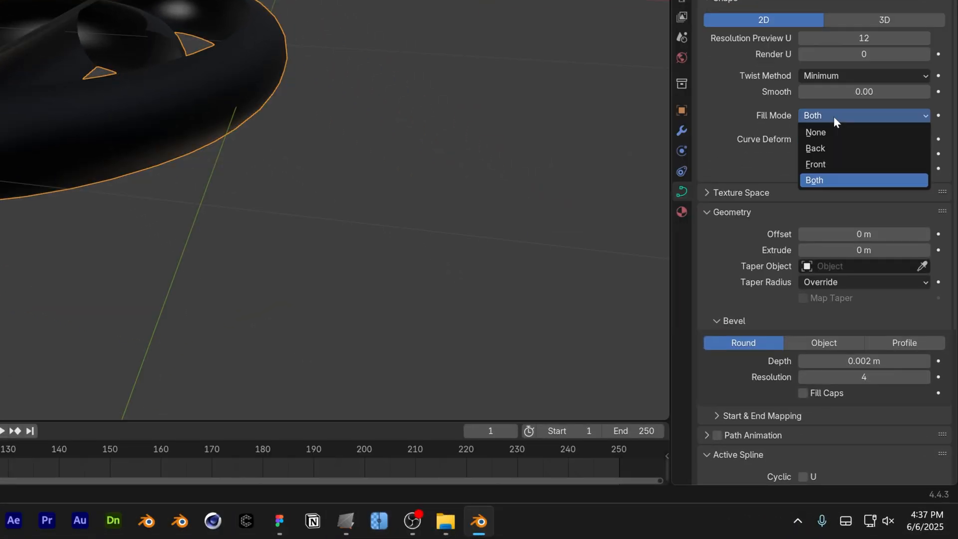
{"action": "left_click", "coordinate": [816, 131]}
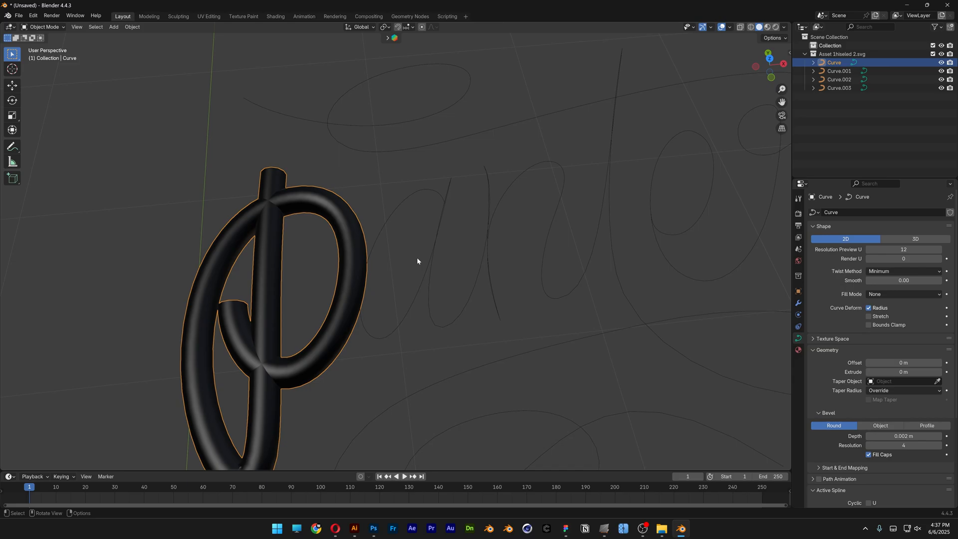
Give Curve.003 bevel depth 0.002 m, Fill Mode None and capped ends to match the P
{"action": "left_click", "coordinate": [840, 88]}
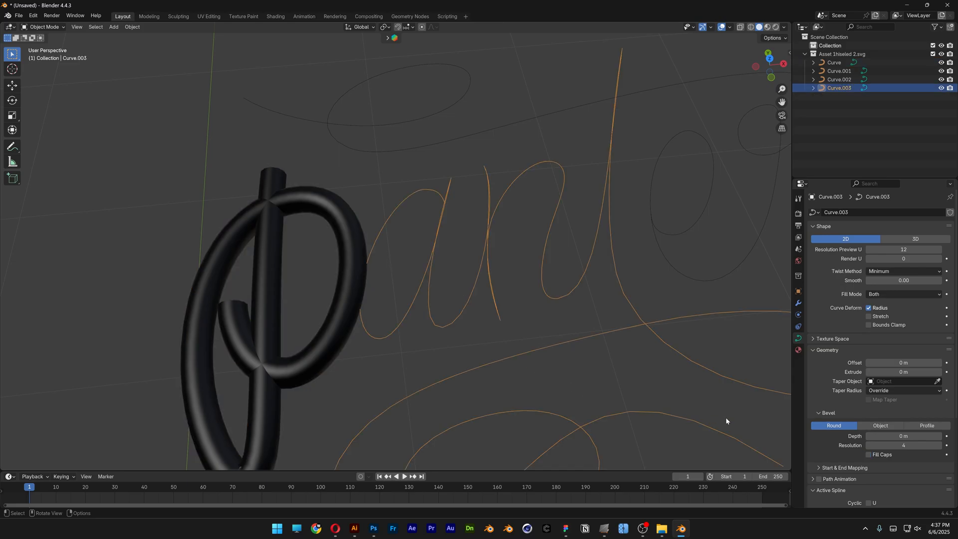
{"action": "left_click", "coordinate": [904, 436]}
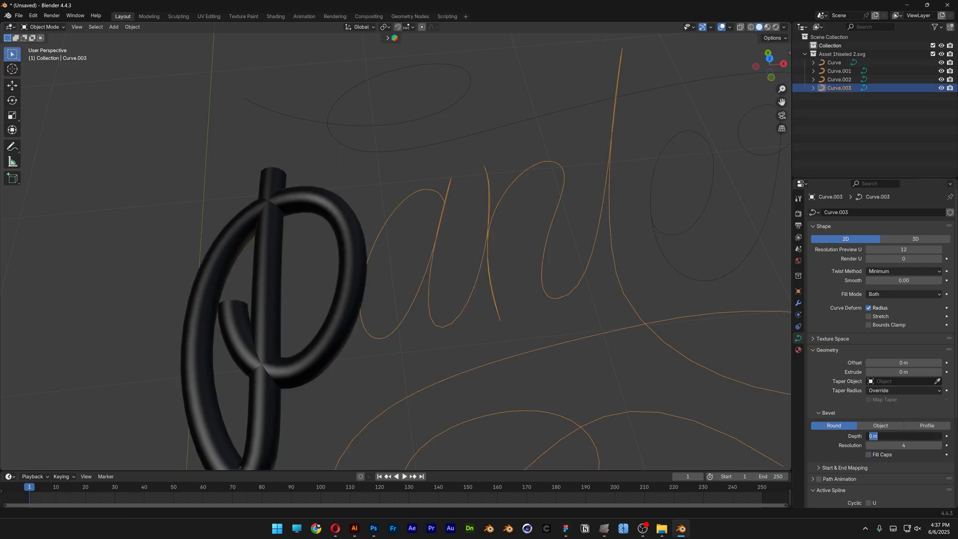
{"action": "type", "text": "0.002"}
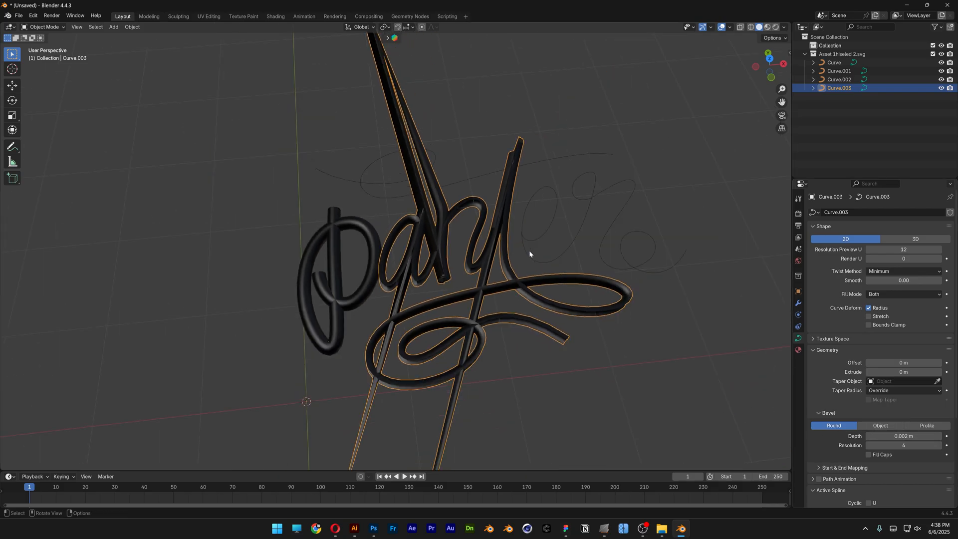
{"action": "left_click", "coordinate": [903, 293]}
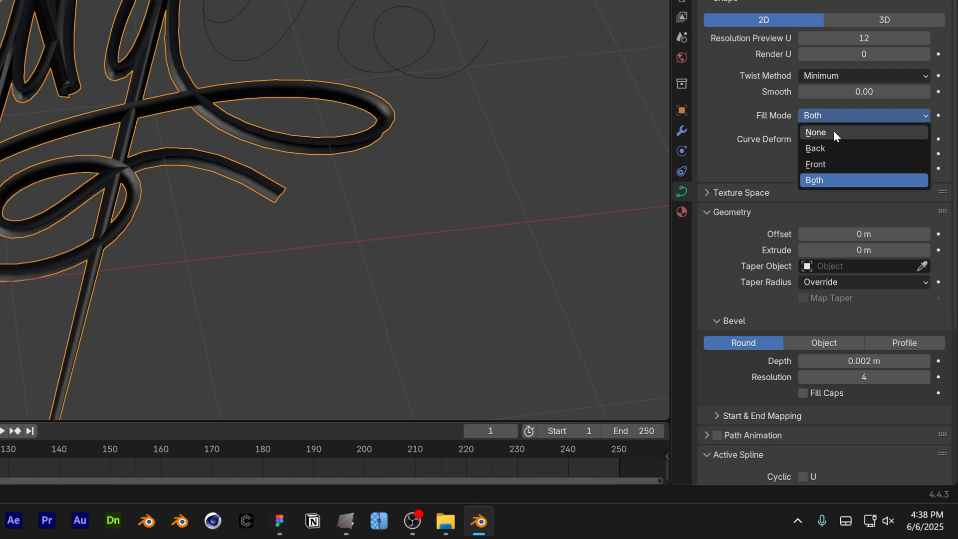
{"action": "left_click", "coordinate": [816, 133]}
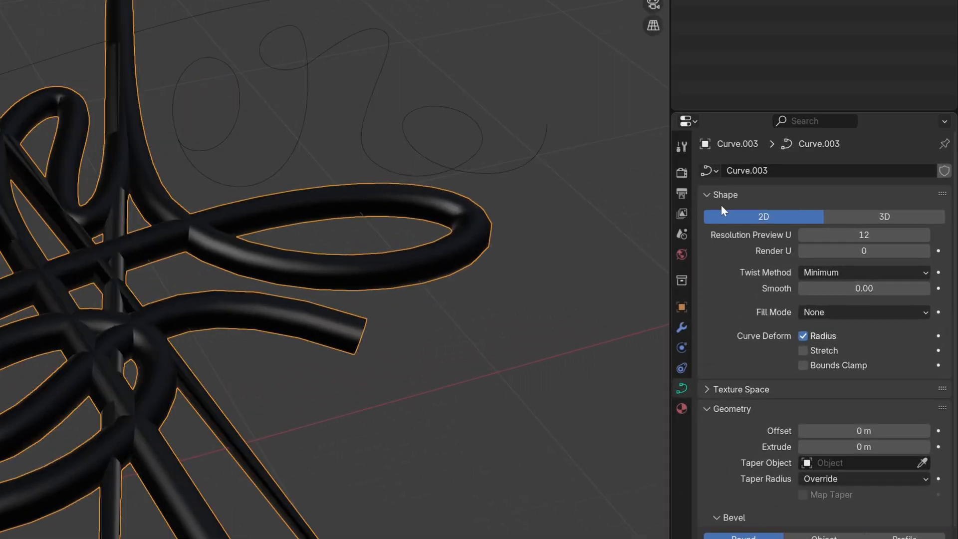
{"action": "mouse_move", "coordinate": [883, 217]}
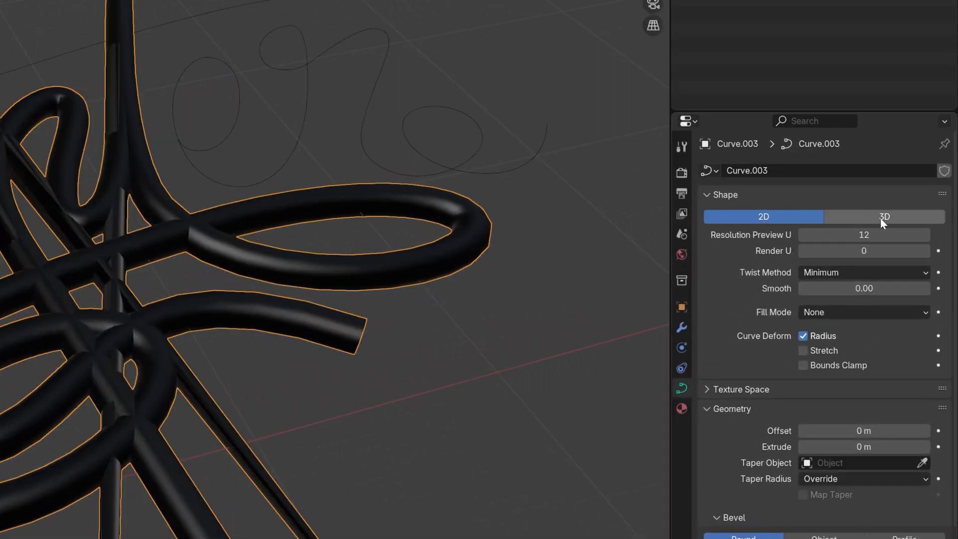
{"action": "left_click", "coordinate": [884, 216]}
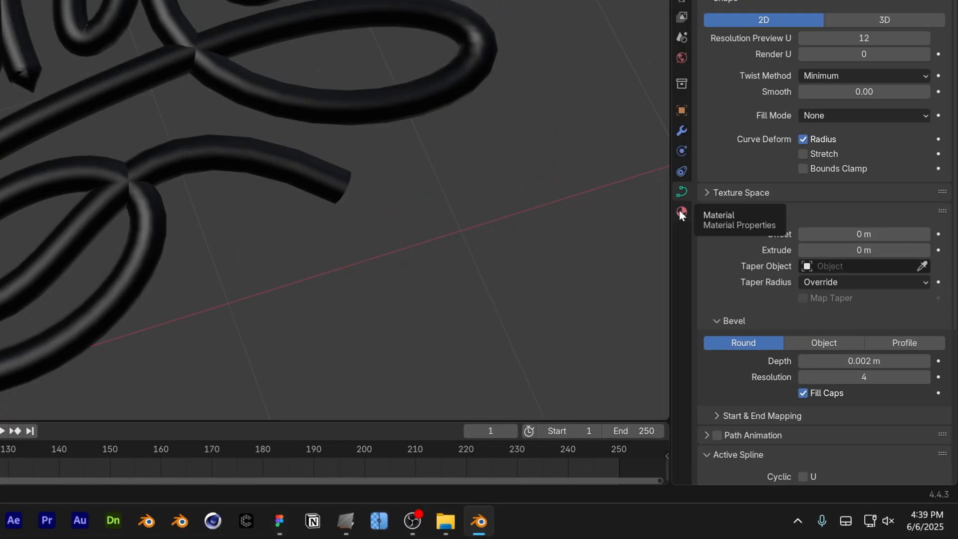
Enter Edit Mode on the P curve to work with its control points
{"action": "left_click", "coordinate": [681, 213]}
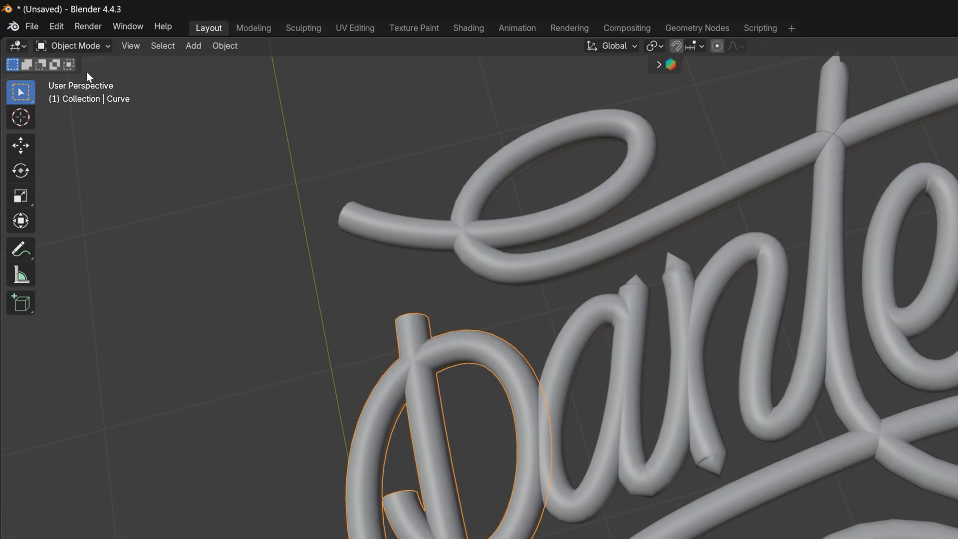
{"action": "left_click", "coordinate": [73, 45]}
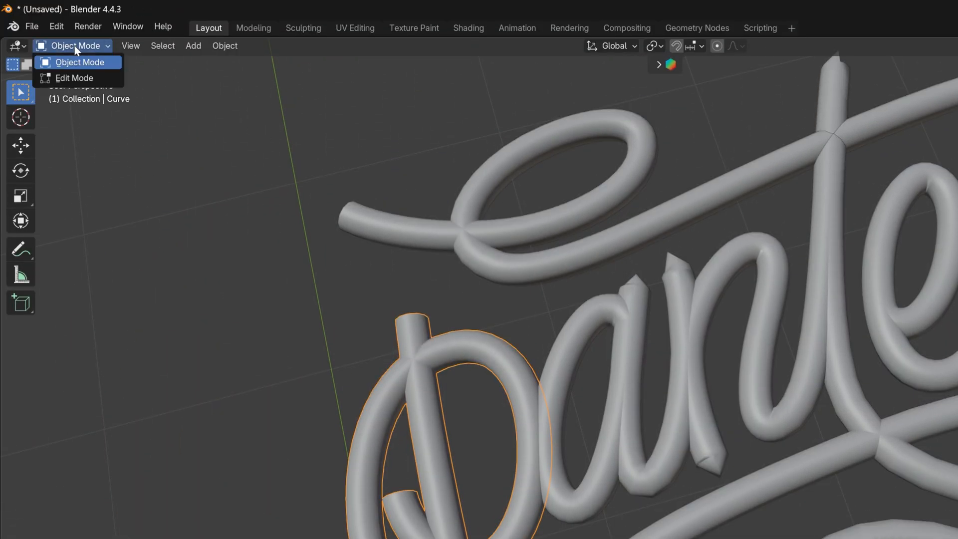
{"action": "mouse_move", "coordinate": [75, 78]}
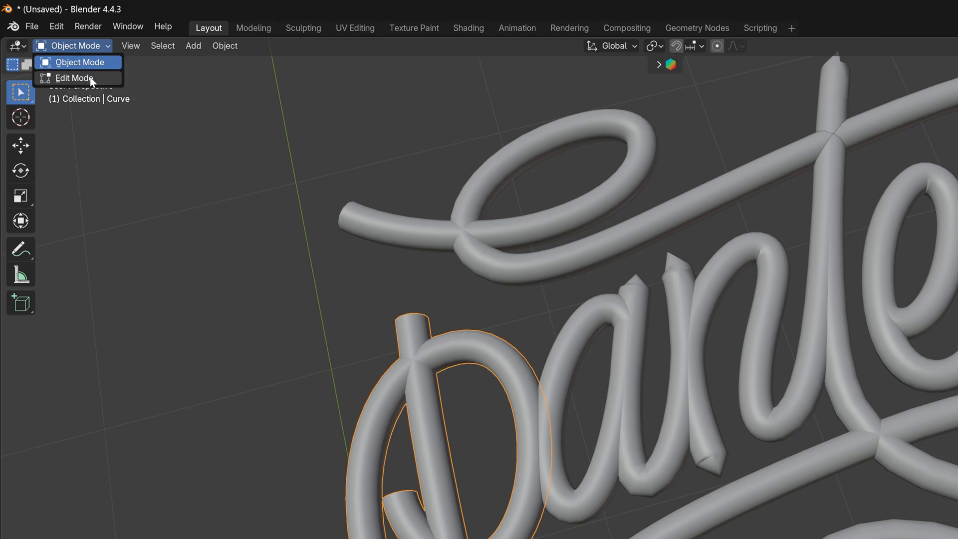
{"action": "left_click", "coordinate": [73, 78]}
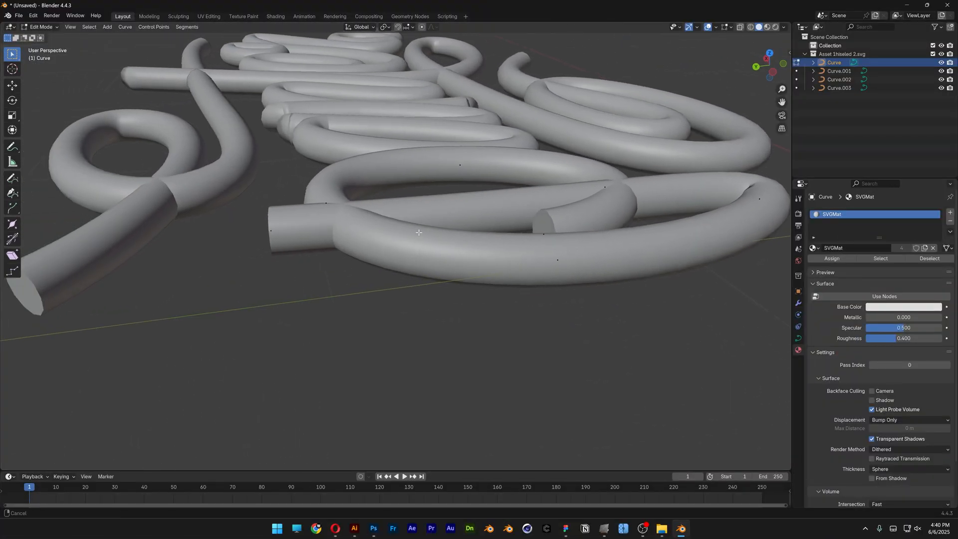
{"action": "scroll", "scroll_direction": "up", "scroll_amount": 3}
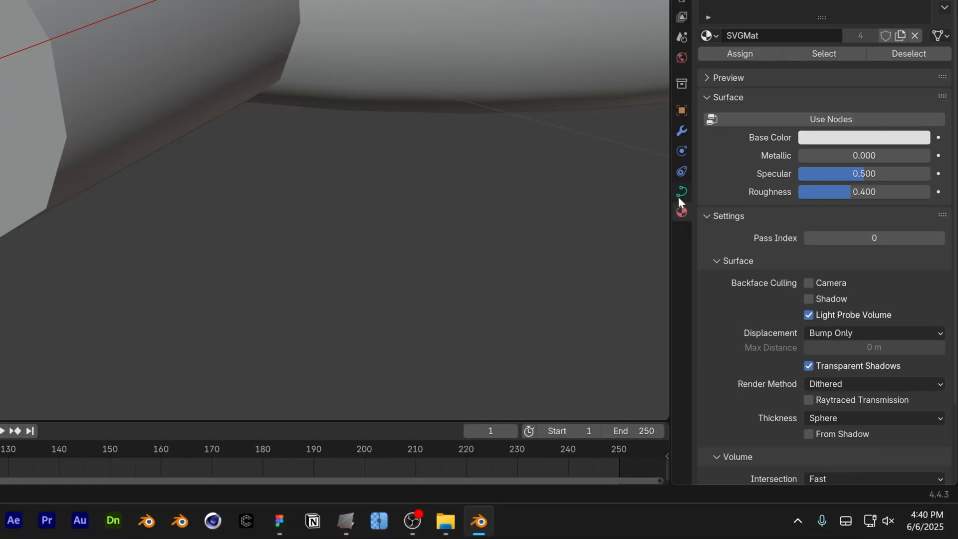
Set the P curve's Shape to 3D so its tube renders fully rounded
{"action": "left_click", "coordinate": [681, 192]}
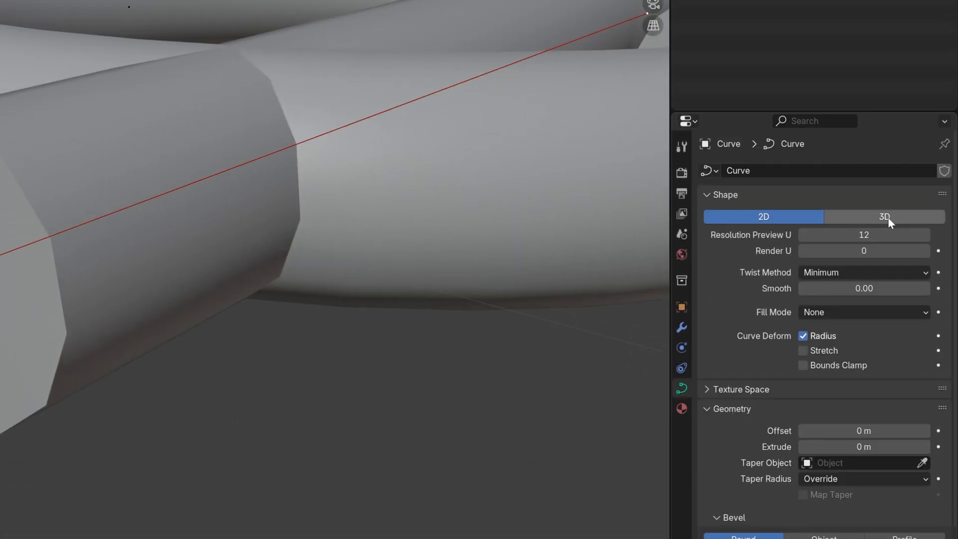
{"action": "left_click", "coordinate": [884, 217]}
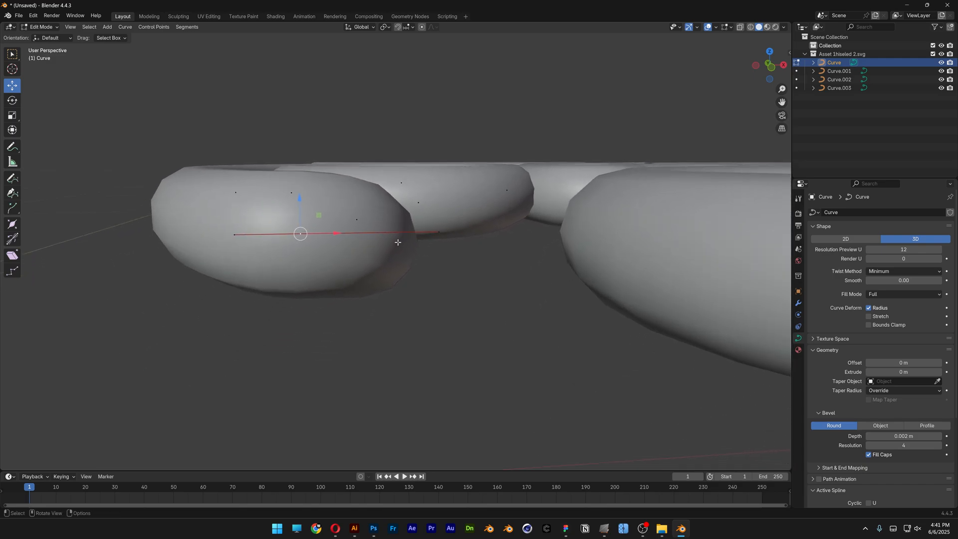
{"action": "key", "text": "r"}
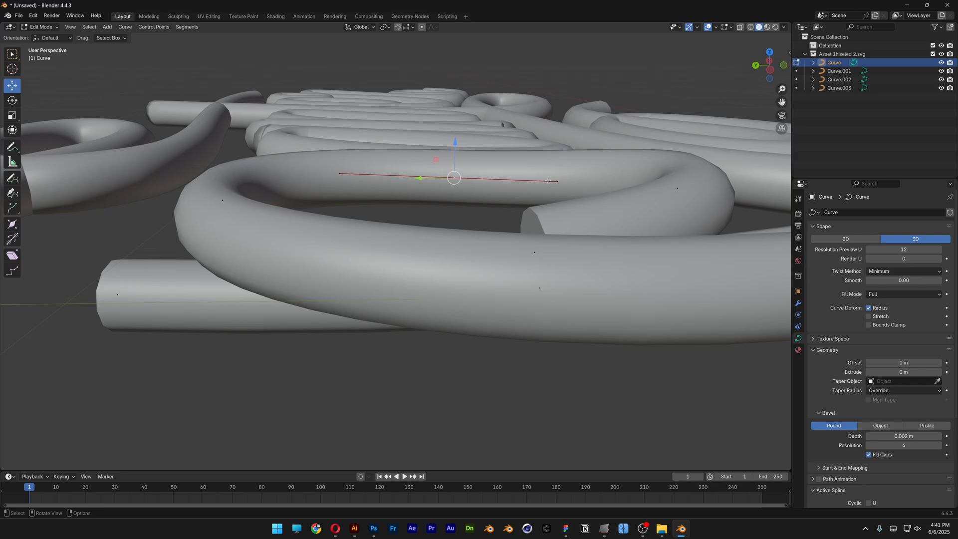
{"action": "key", "text": "r"}
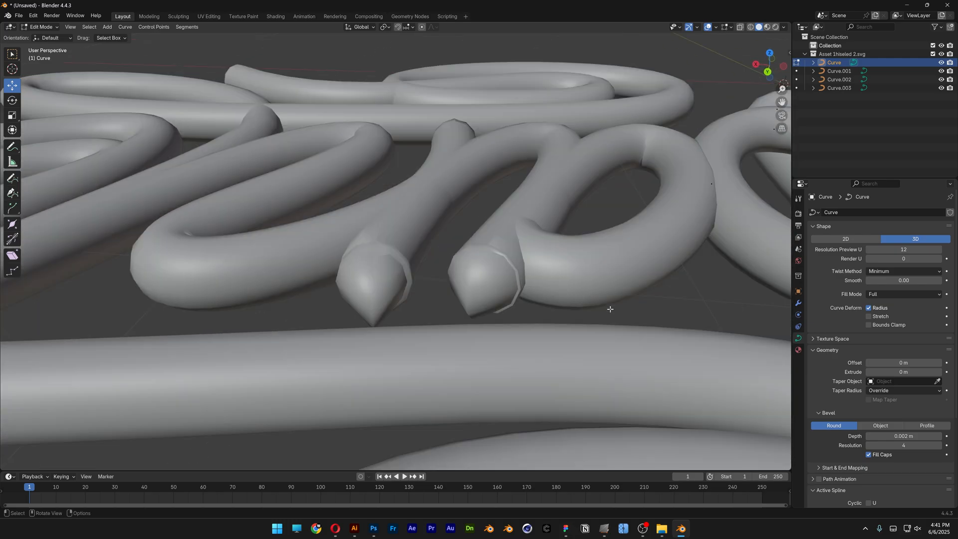
{"action": "mouse_move", "coordinate": [454, 163]}
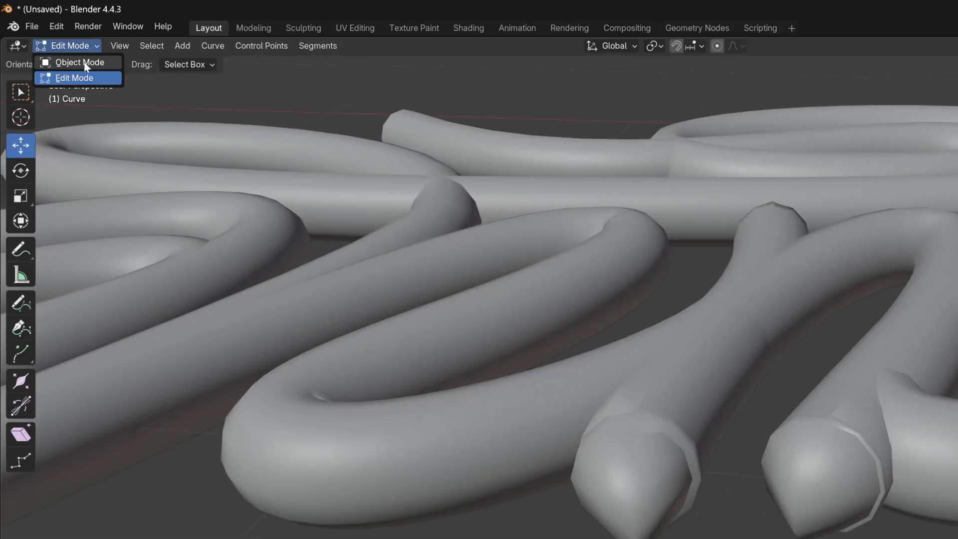
Give the other lettering curves the 3D rounded tube treatment and return to Object Mode
{"action": "left_click", "coordinate": [79, 62]}
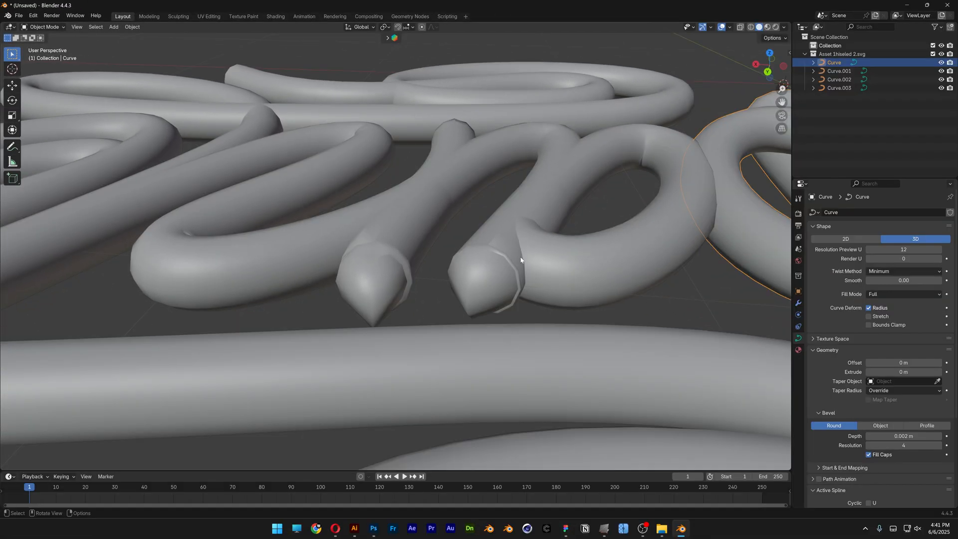
{"action": "left_click", "coordinate": [839, 87]}
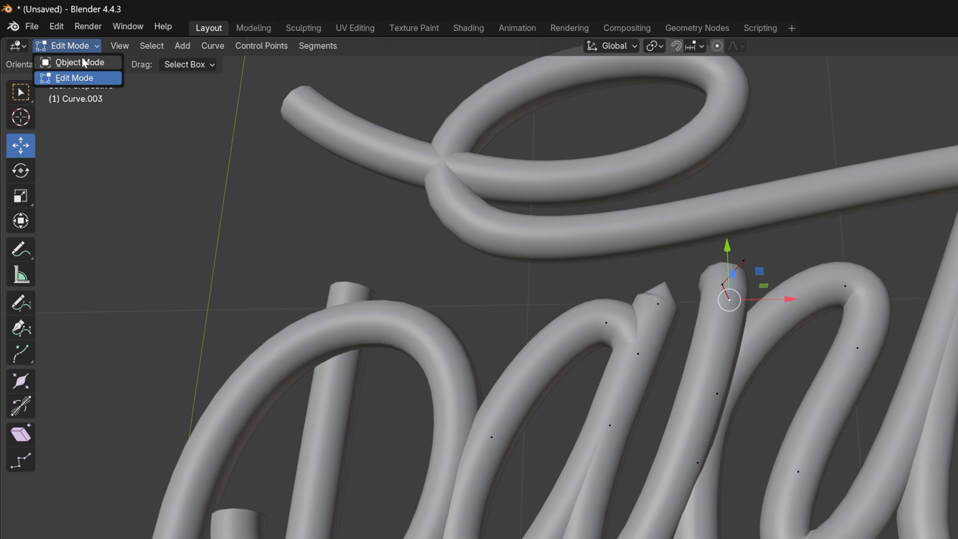
{"action": "left_click", "coordinate": [79, 62]}
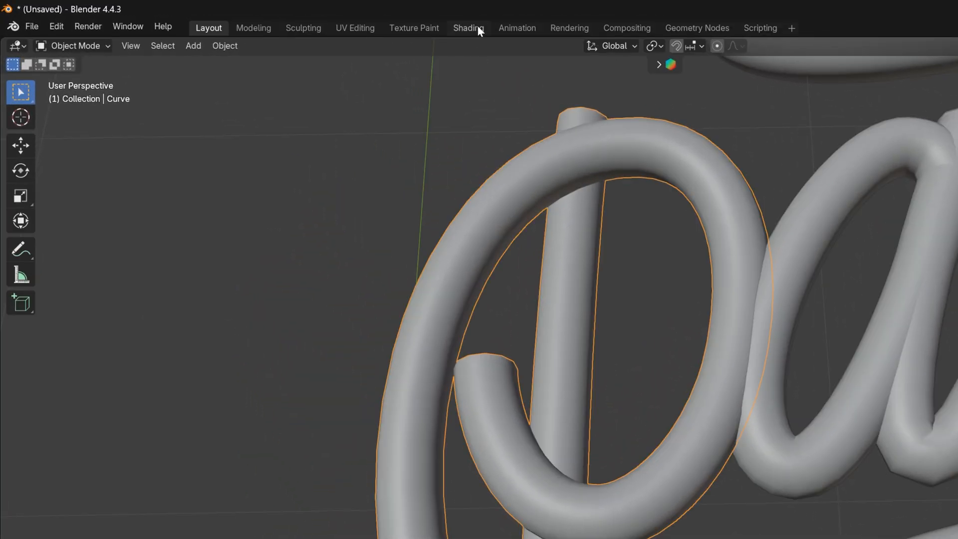
In Shading, replace SVGMat on the P with a new Memphis Pattern material
{"action": "left_click", "coordinate": [468, 28]}
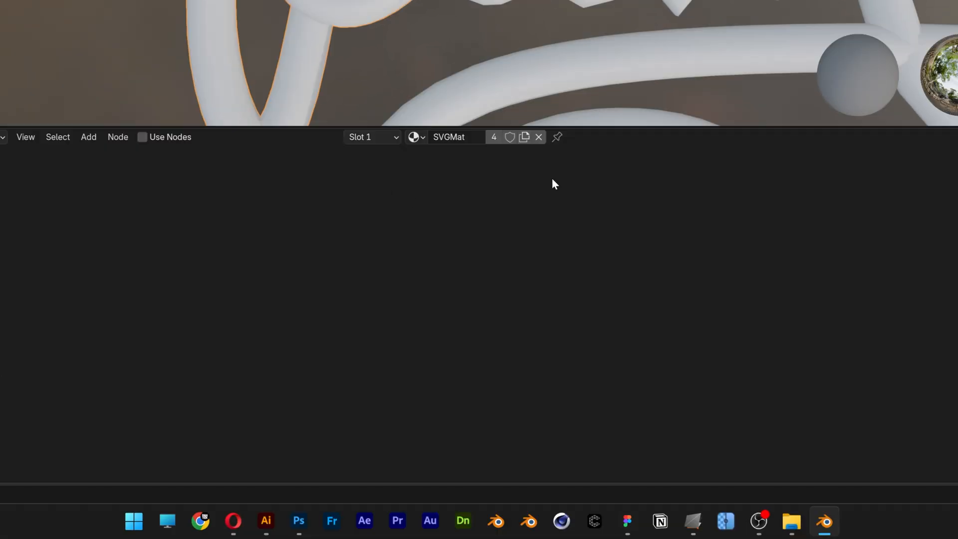
{"action": "left_click", "coordinate": [538, 137]}
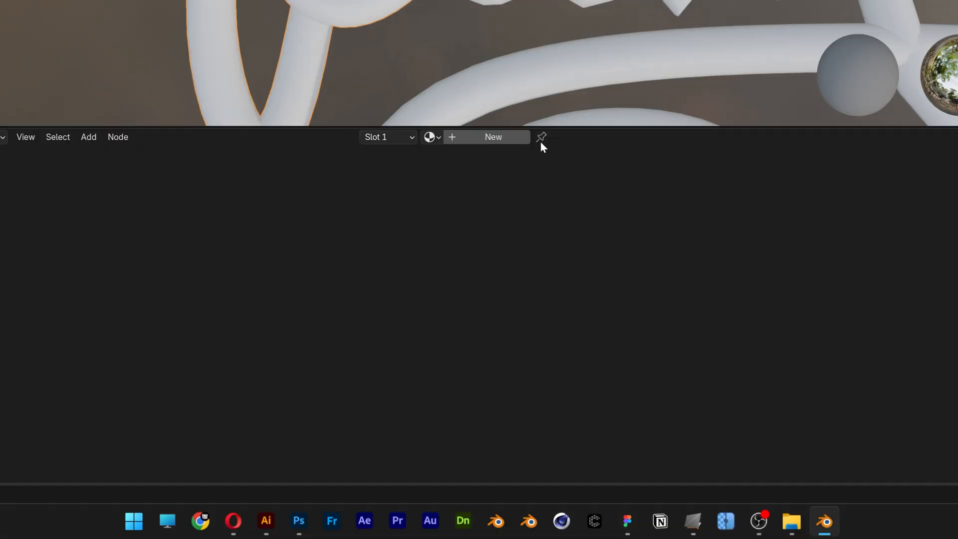
{"action": "left_click", "coordinate": [492, 137]}
{"action": "type", "text": "Memphis Pattern"}
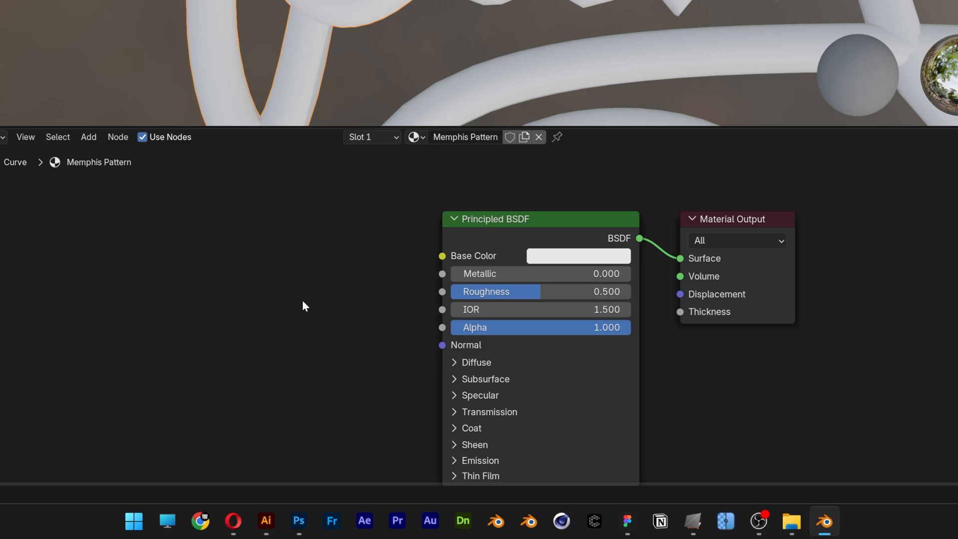
{"action": "type", "text": "i"}
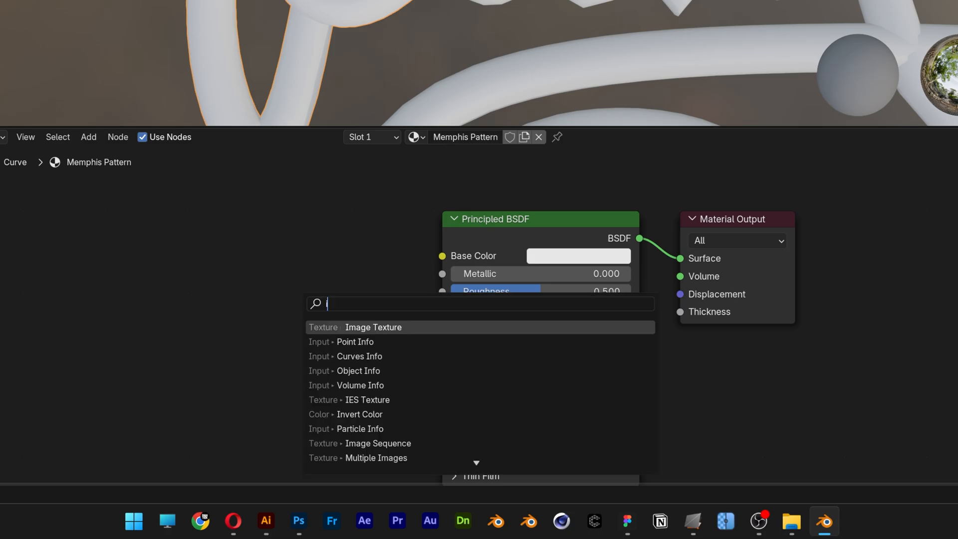
Wire Texture Coordinate UV through Mapping into an Image Texture feeding Base Color
{"action": "left_click", "coordinate": [373, 327]}
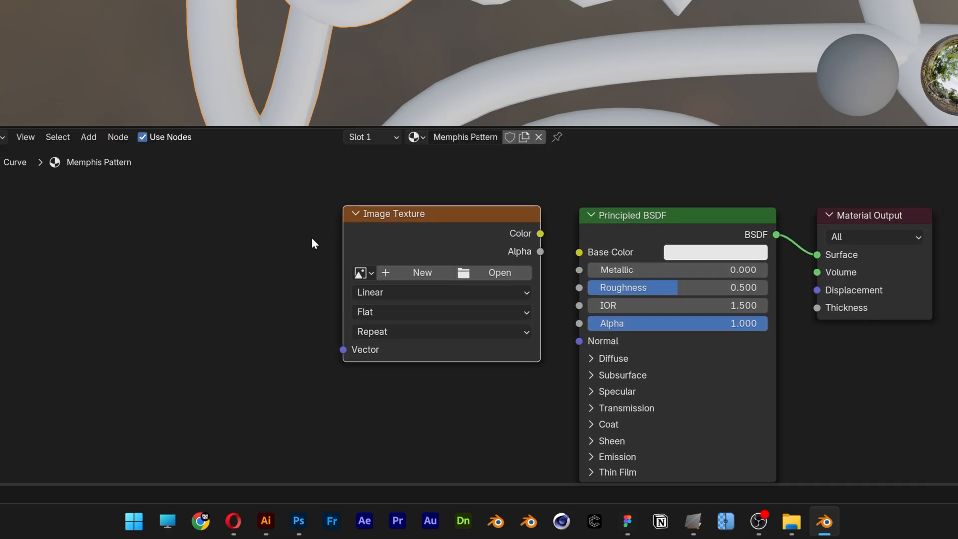
{"action": "type", "text": "mappi"}
{"action": "type", "text": "texture c"}
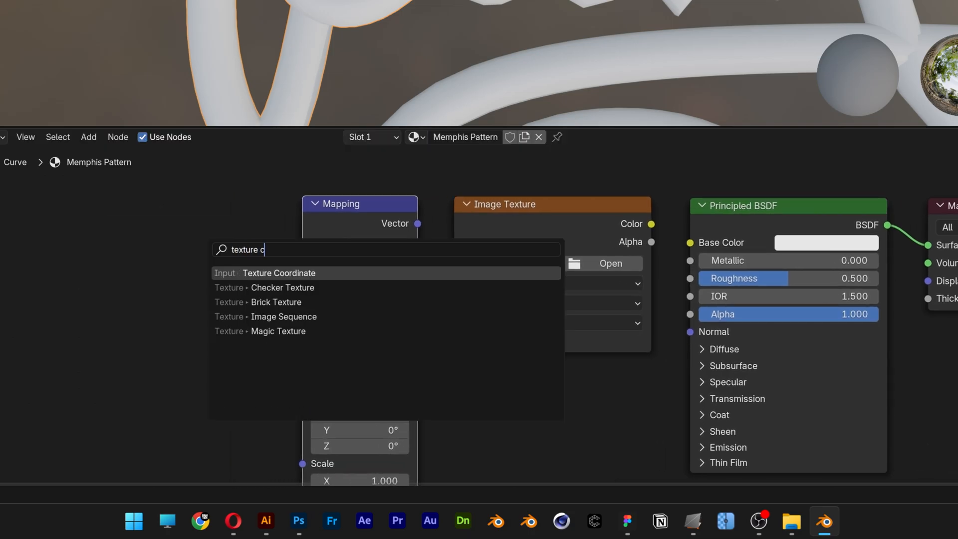
{"action": "left_click", "coordinate": [278, 273]}
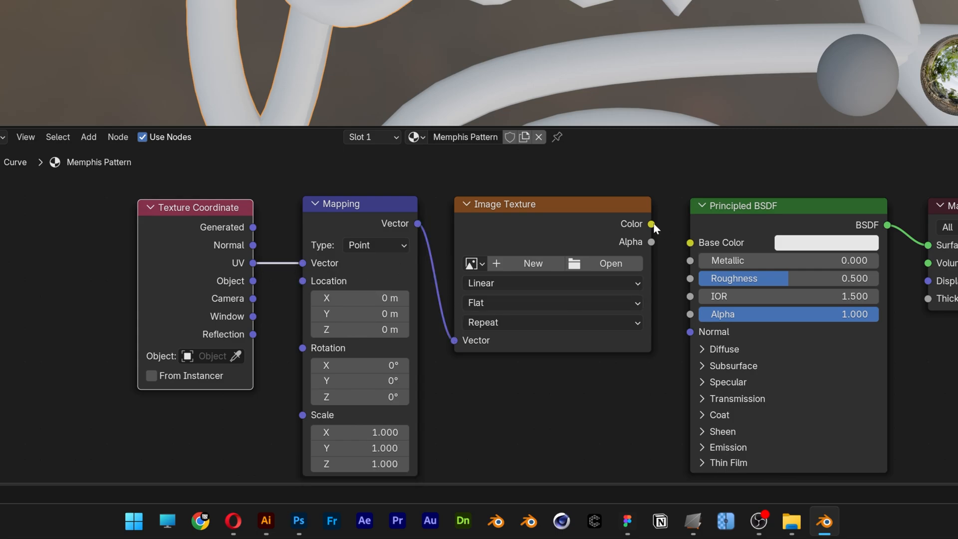
{"action": "left_click", "coordinate": [265, 522]}
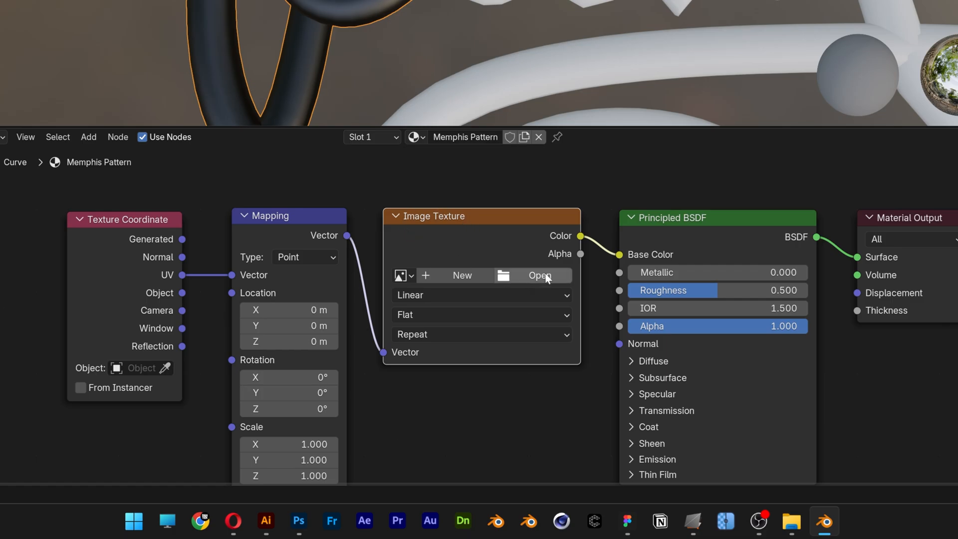
Load T3-01.jpg into the Image Texture node so the P shows the Memphis pattern
{"action": "left_click", "coordinate": [539, 276]}
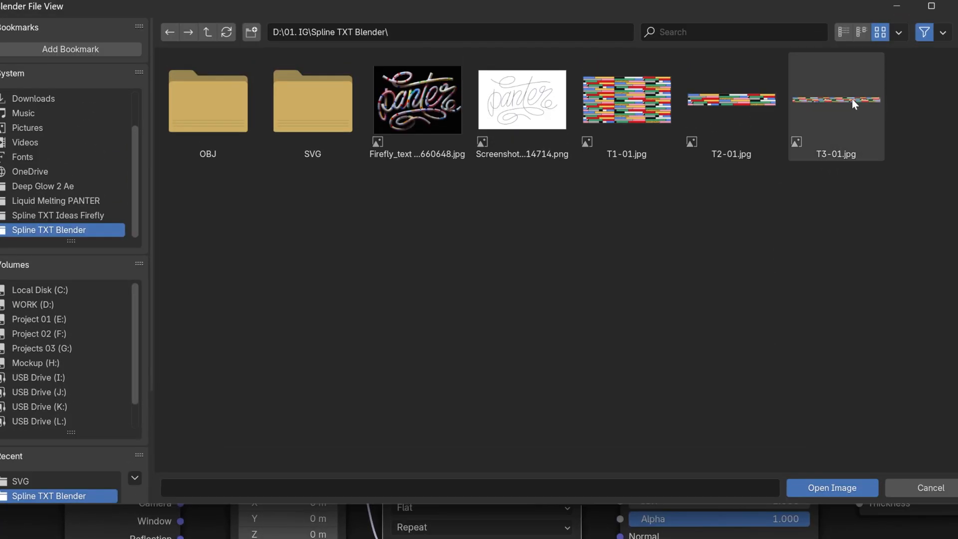
{"action": "left_click", "coordinate": [836, 100]}
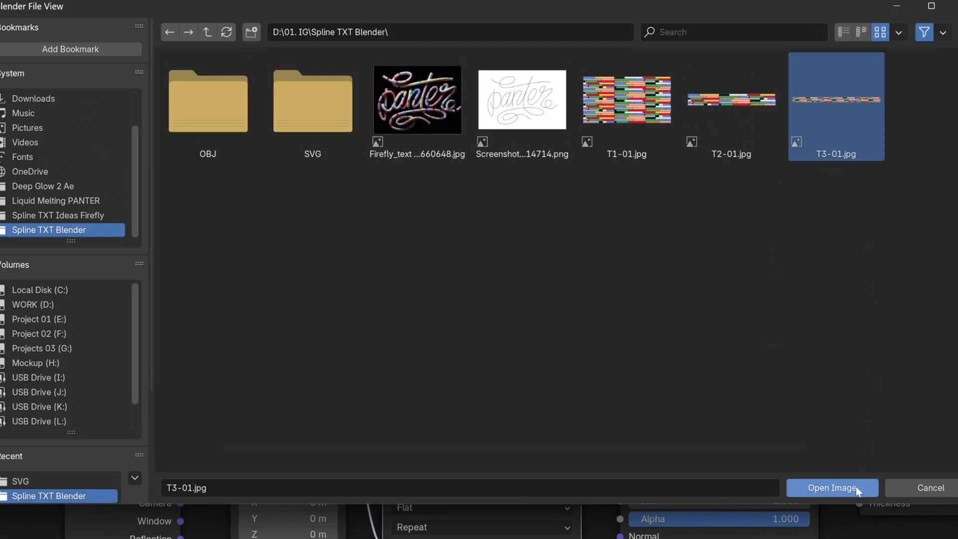
{"action": "left_click", "coordinate": [831, 489]}
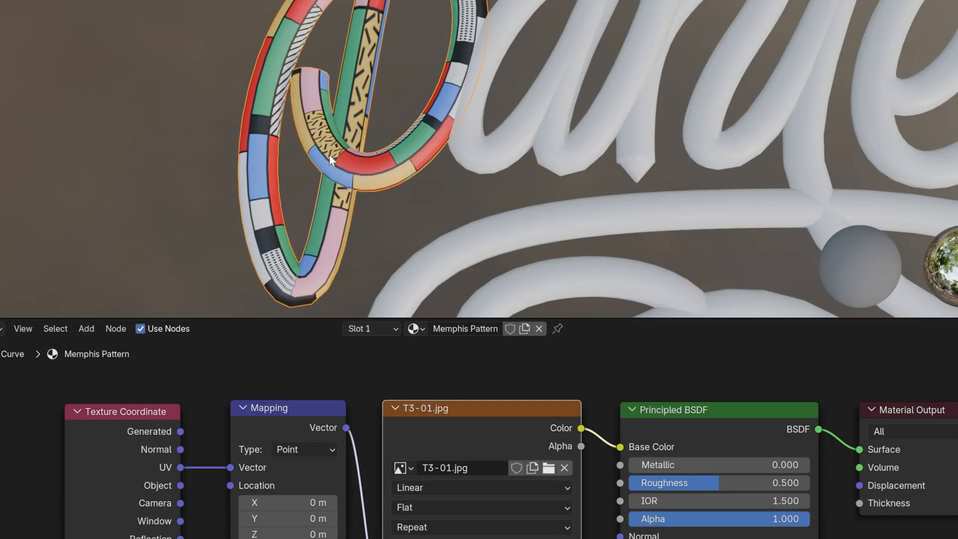